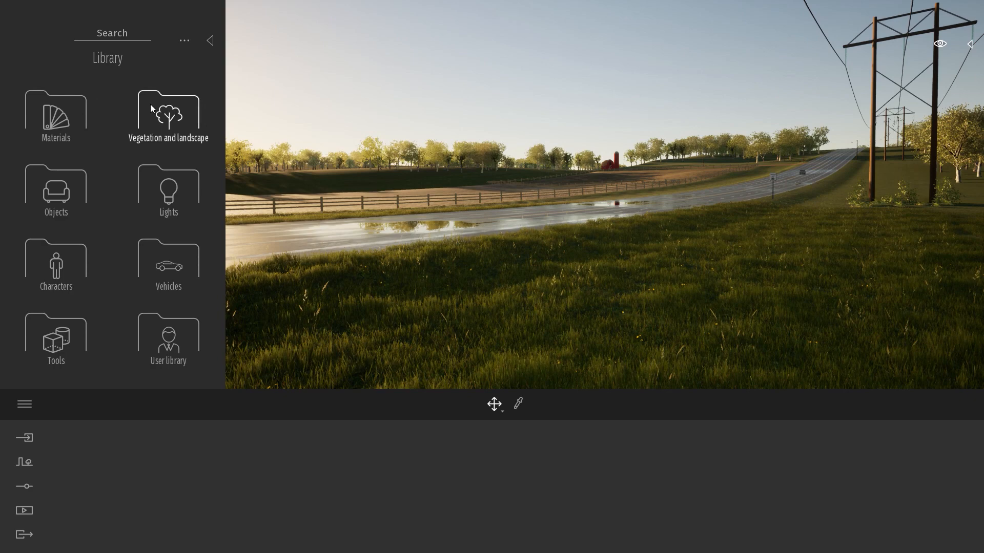
Step: Open the Vegetation and landscape library to reach the Bushes category
left_click(167, 117)
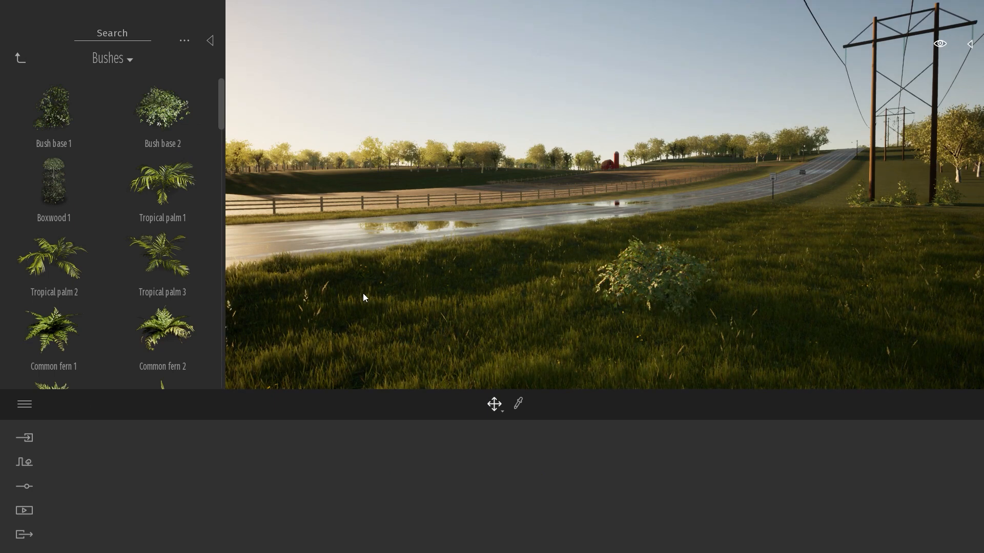
mouse_move(162, 110)
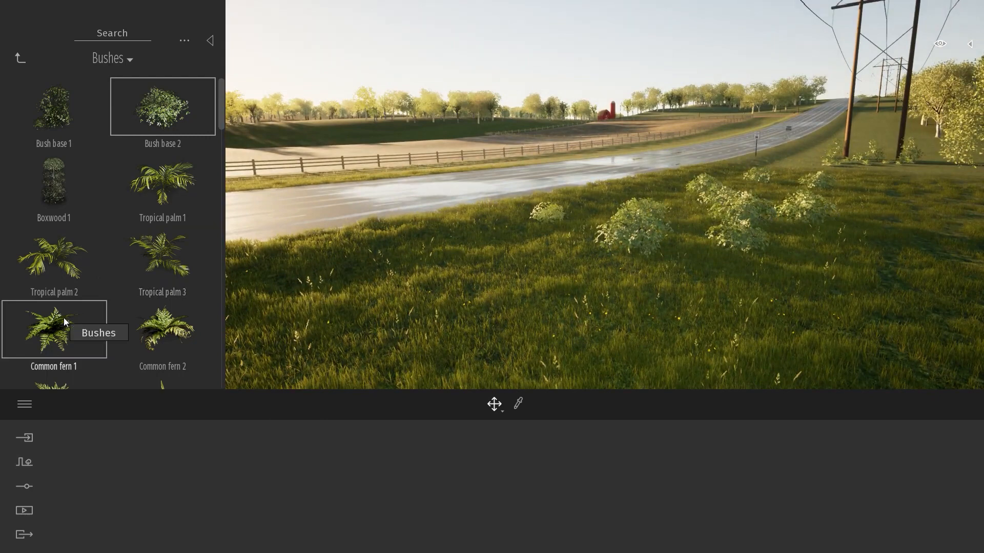
Step: Scroll the Bushes list down to the tropical palms and ferns
scroll("down", 3)
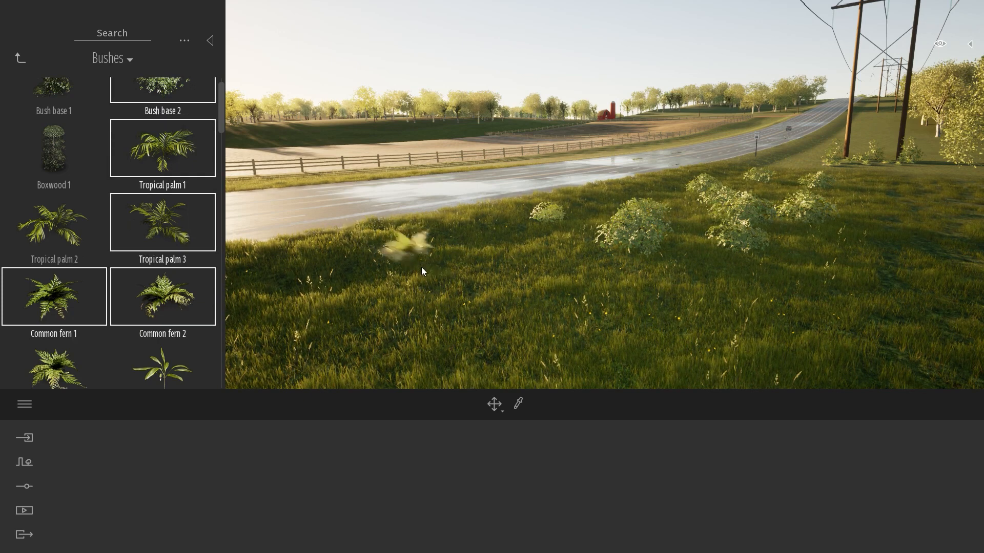
Step: Drop three palms and ferns onto the meadow among the bushes and foreground grass
left_click(541, 324)
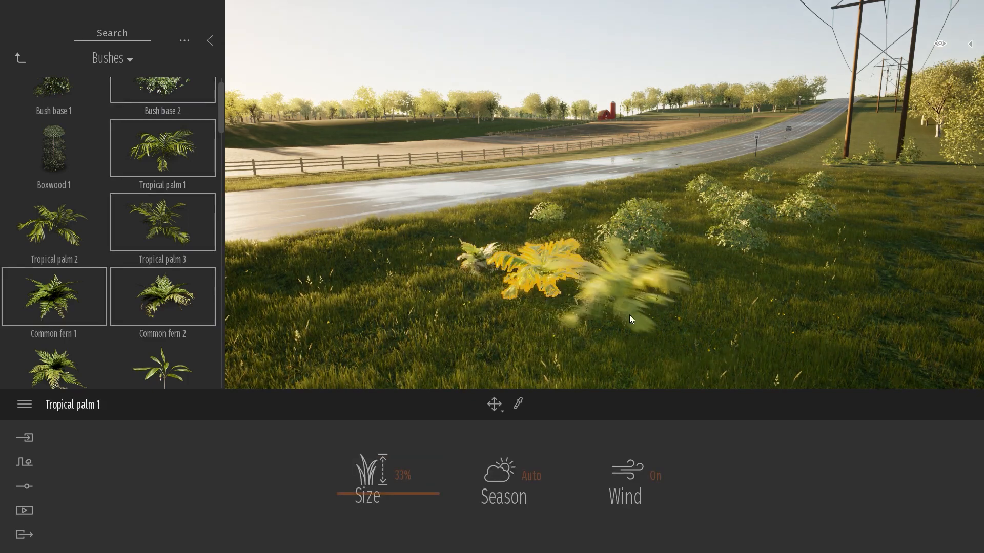
left_click(162, 222)
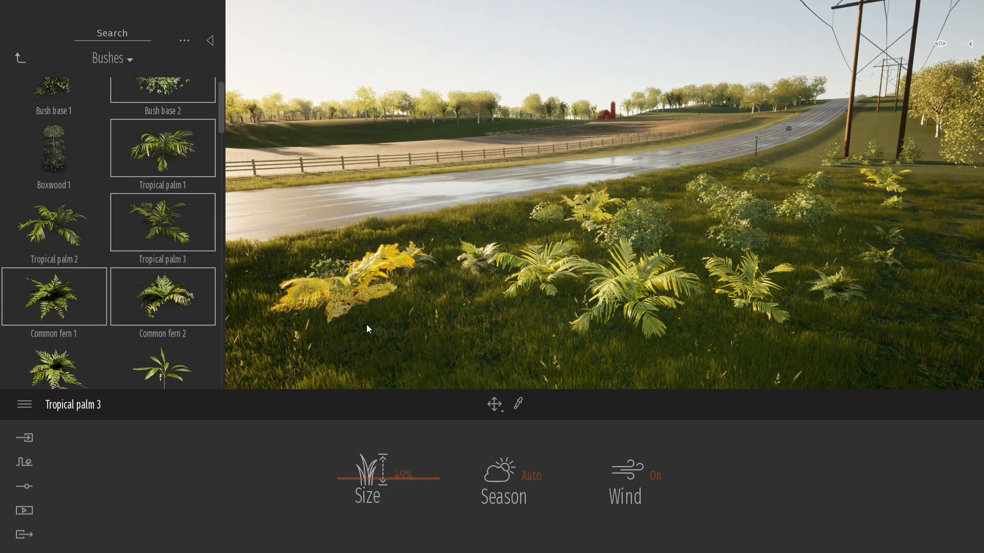
left_click(54, 296)
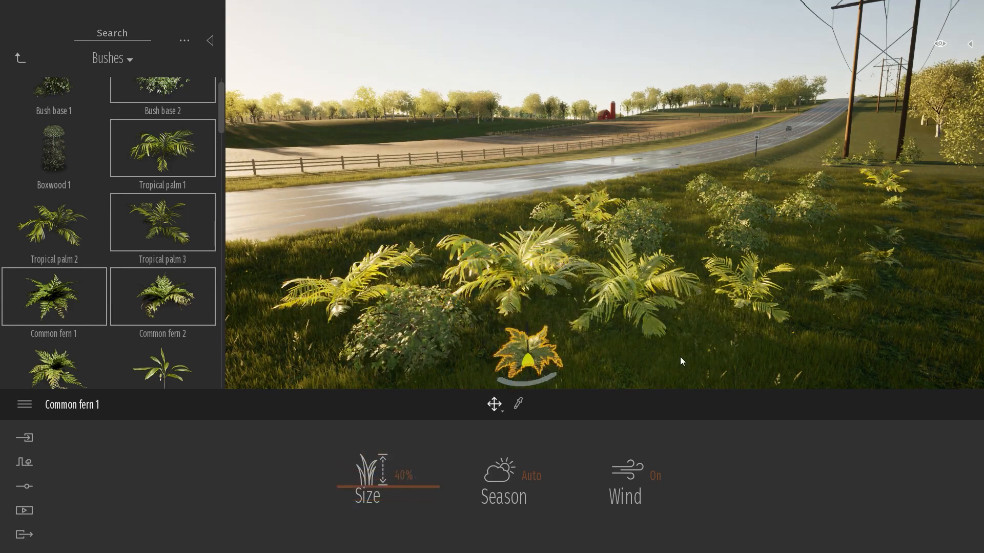